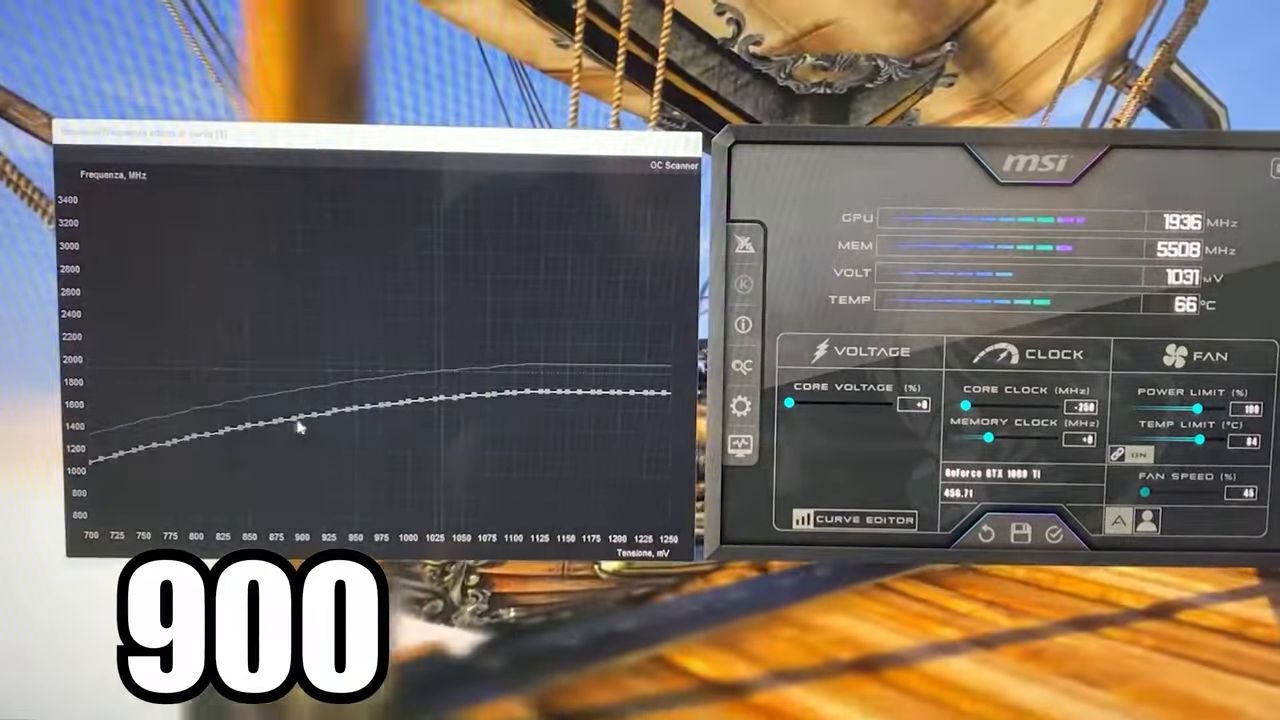
Apply the flattened curve so the GPU holds 900 mV at about 1797 MHz
drag(300, 420, 304, 376)
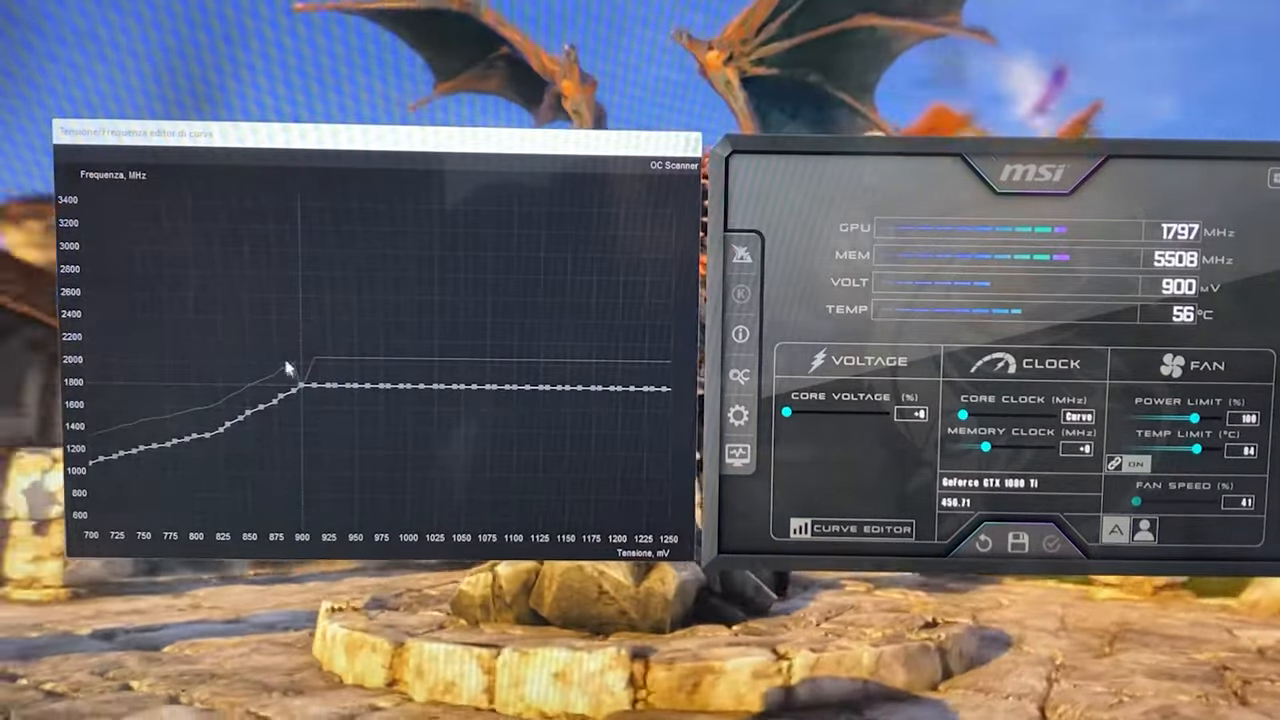
mouse_move(476, 490)
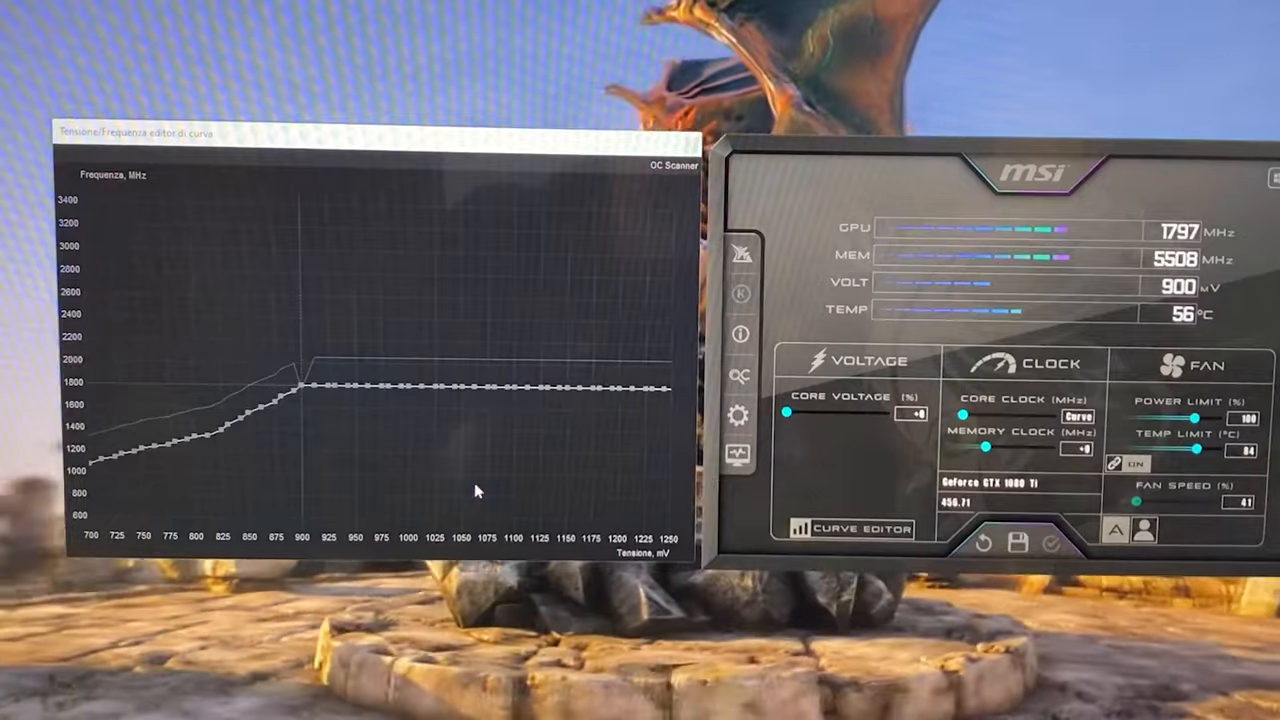